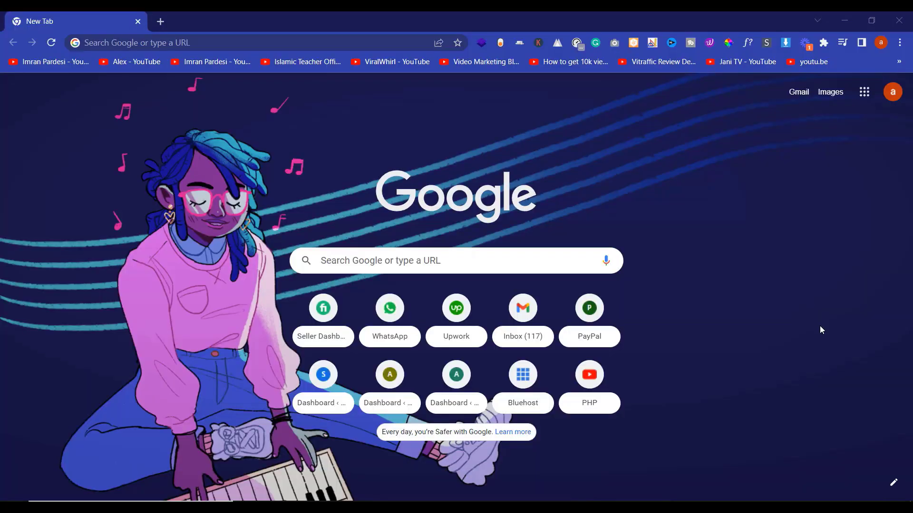
# Step: Launch the Bluehost homepage from the Chrome new-tab shortcut tile
pyautogui.click(522, 374)
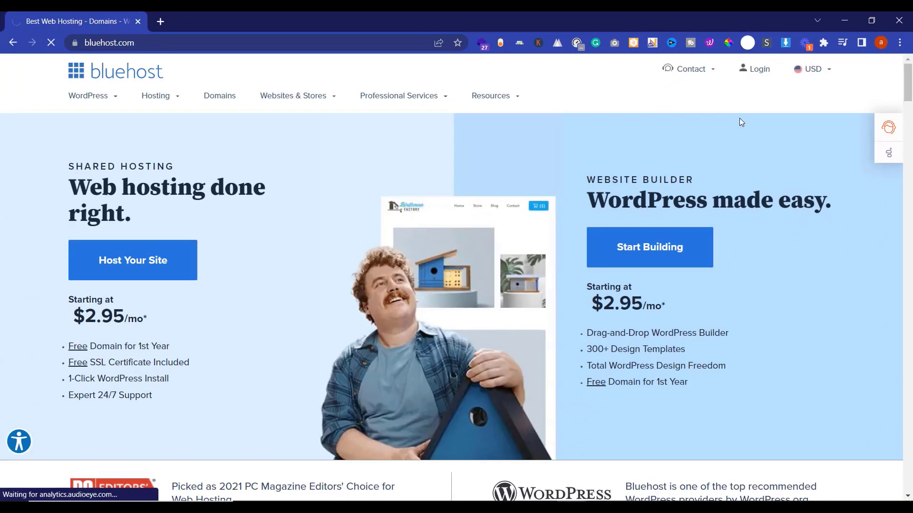
# Step: Reach the Bluehost login form and submit the saved credentials
pyautogui.click(758, 68)
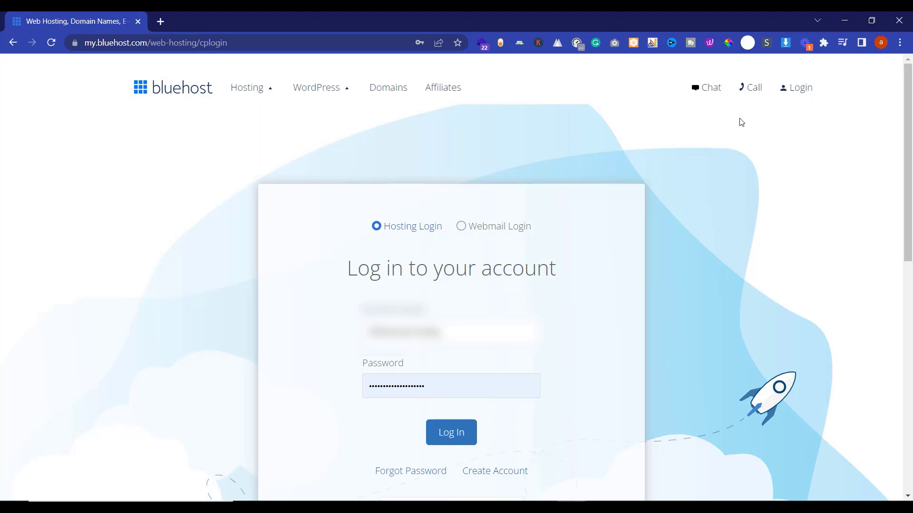
pyautogui.click(450, 431)
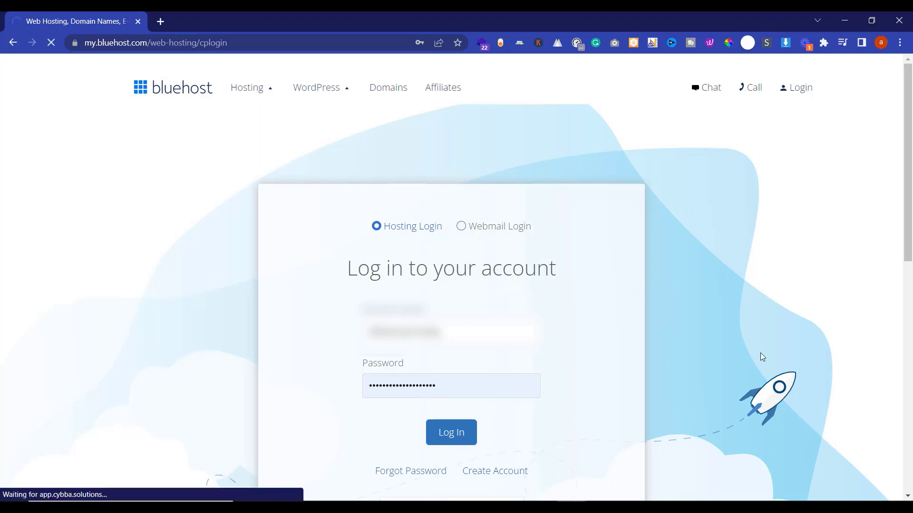
# Step: Complete sign-in to land on the Bluehost Portal Home dashboard
pyautogui.click(451, 431)
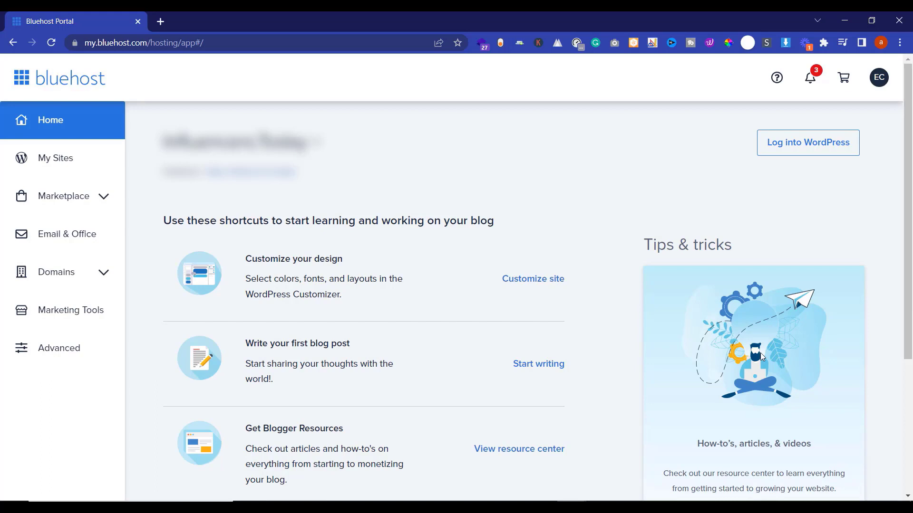
pyautogui.moveTo(867, 97)
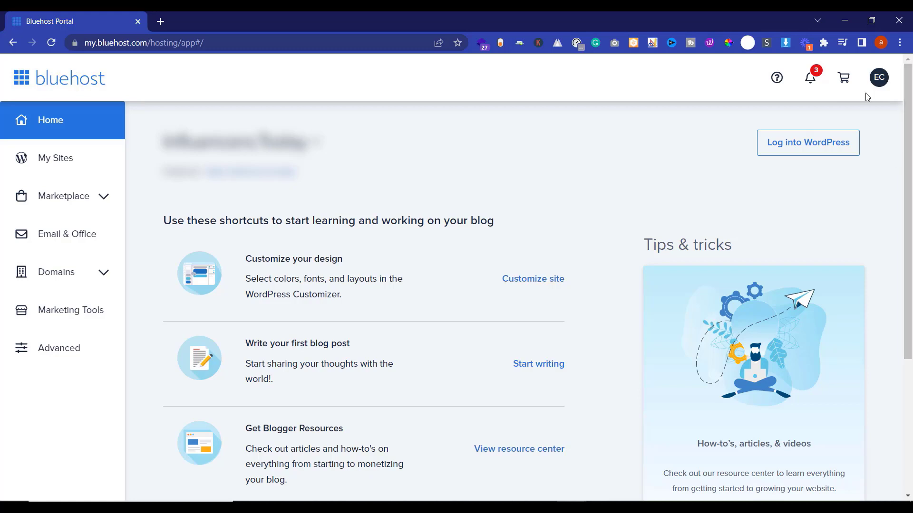
# Step: Show the Account Center products list via the avatar menu's Products entry
pyautogui.click(879, 77)
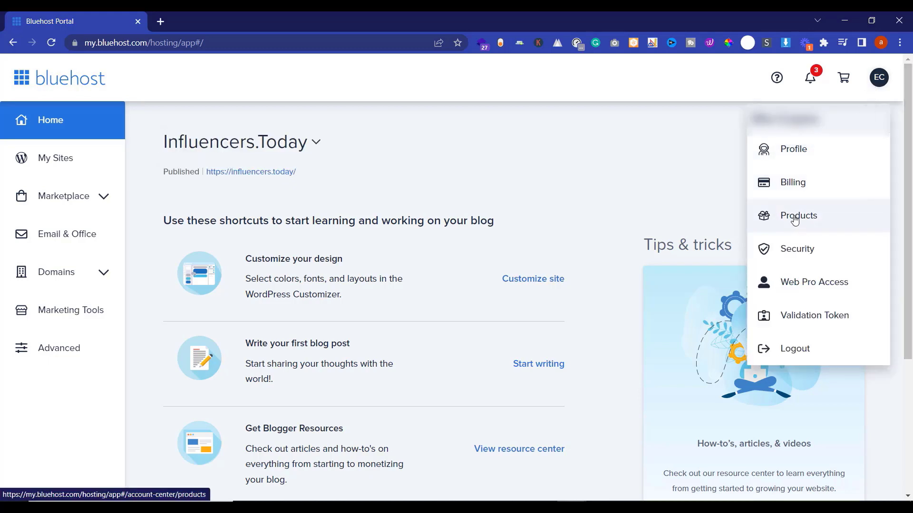
pyautogui.click(797, 216)
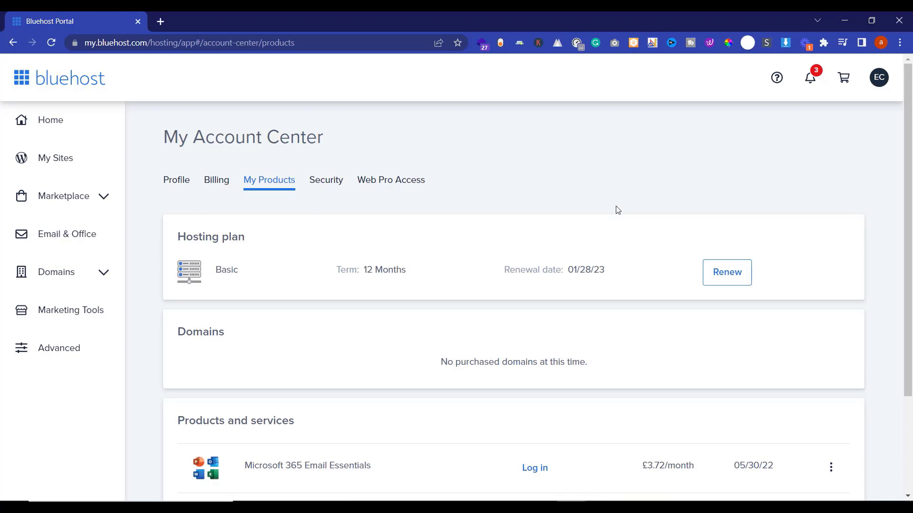
# Step: Start renewing the Basic hosting plan and select the Auto-renew option
pyautogui.click(725, 272)
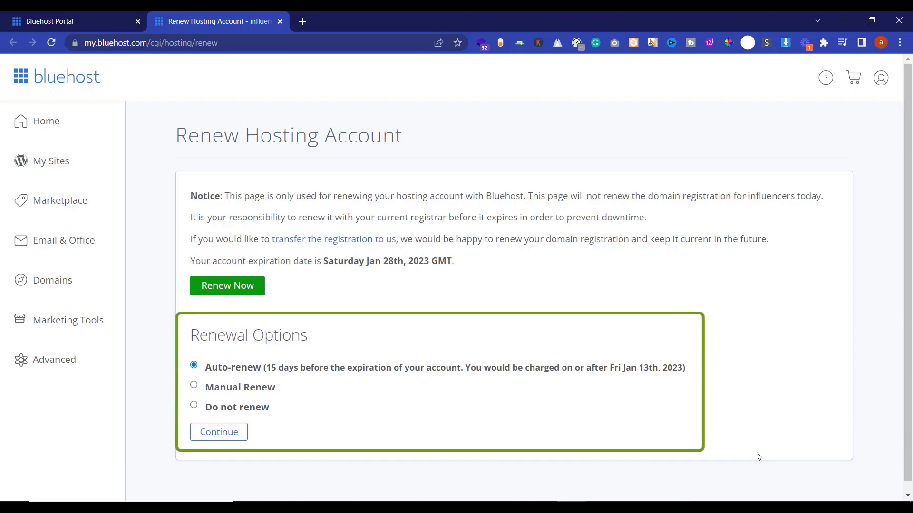
pyautogui.click(193, 365)
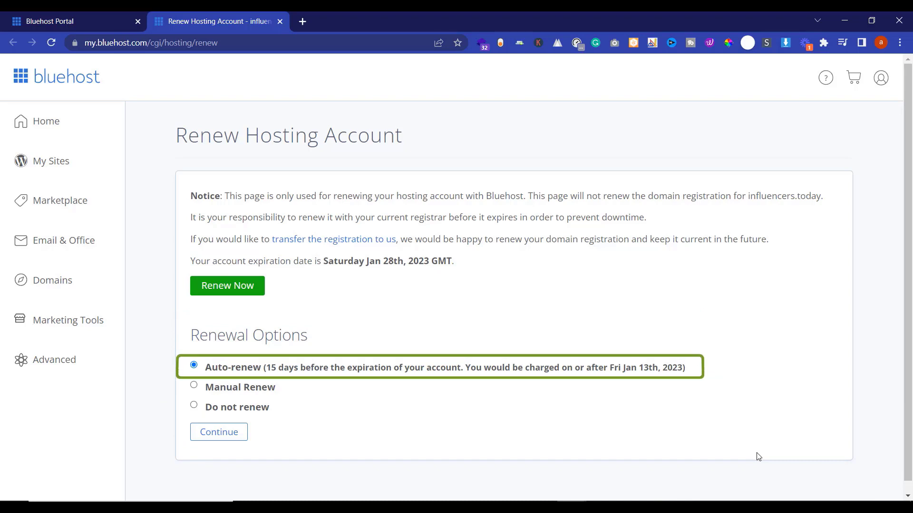